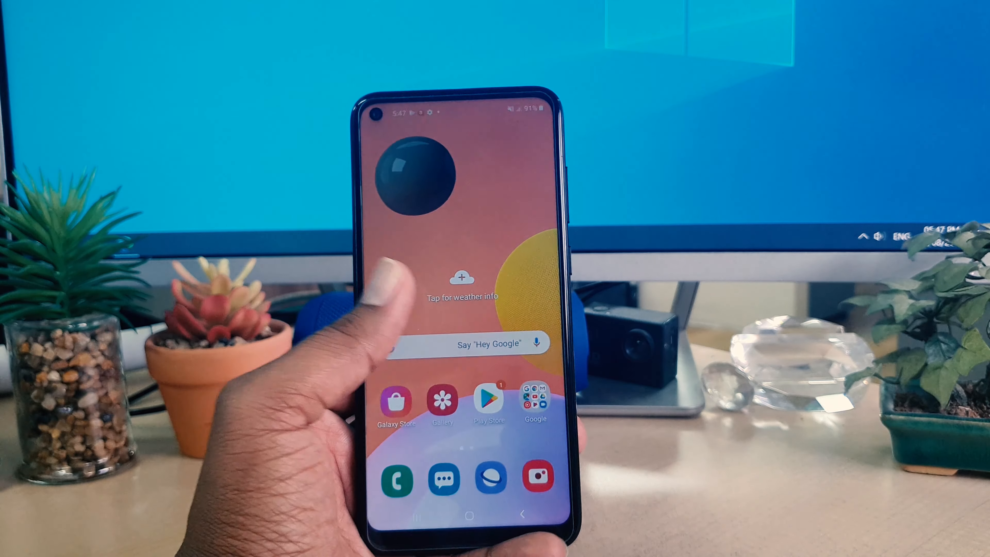
Bring up the app drawer with the full grid of installed apps.
left_click(461, 284)
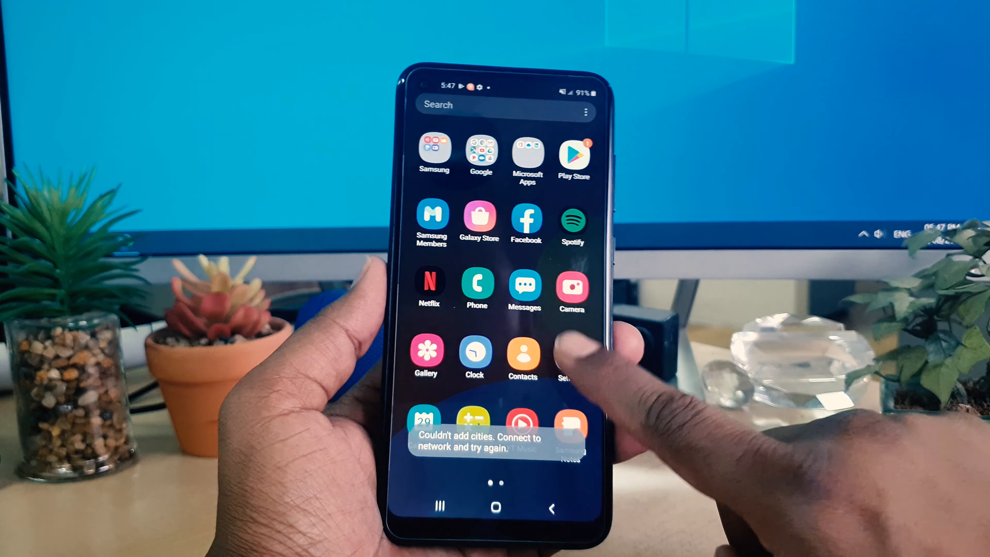
Go into Settings and its Display section to reach the Navigation bar page.
left_click(568, 359)
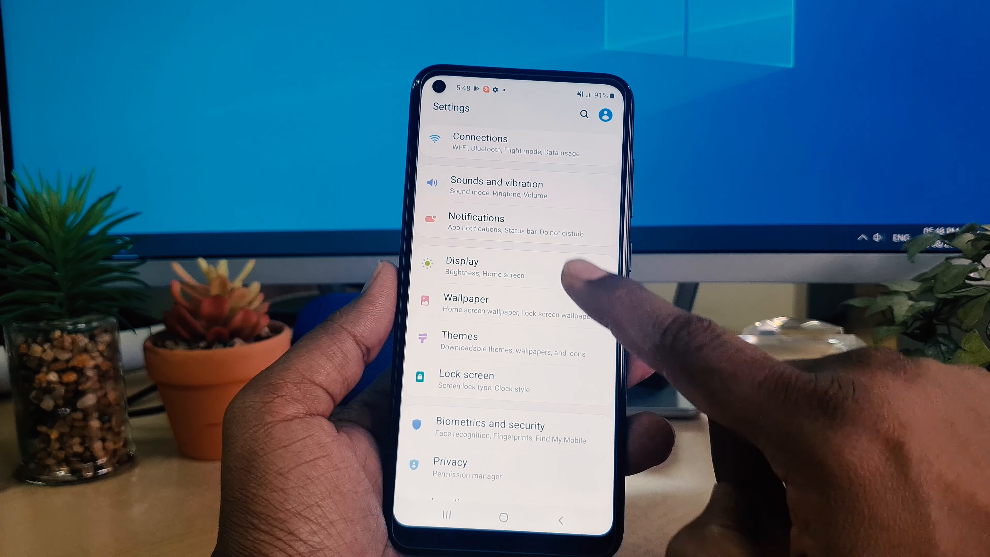
left_click(461, 267)
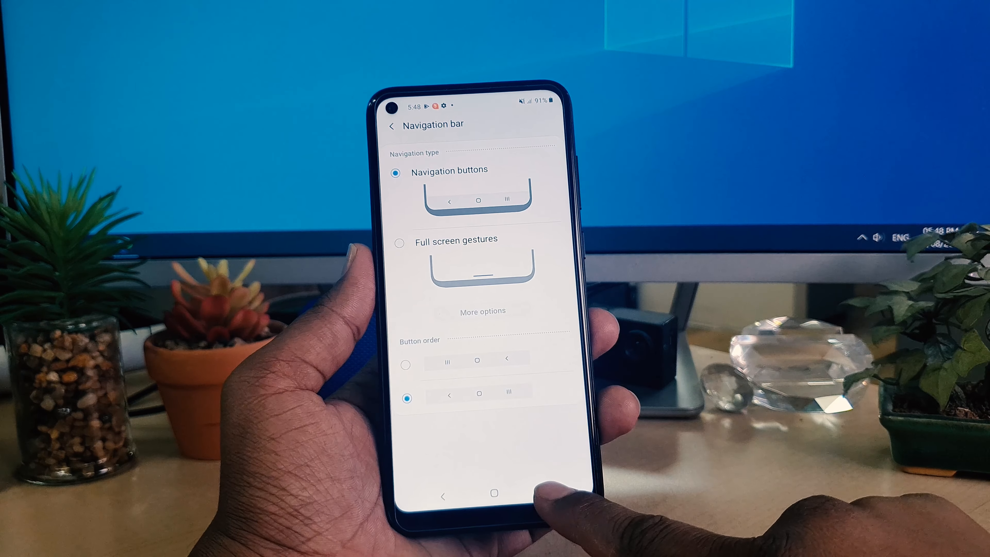
Choose Full screen gestures as the navigation type instead of buttons.
left_click(404, 364)
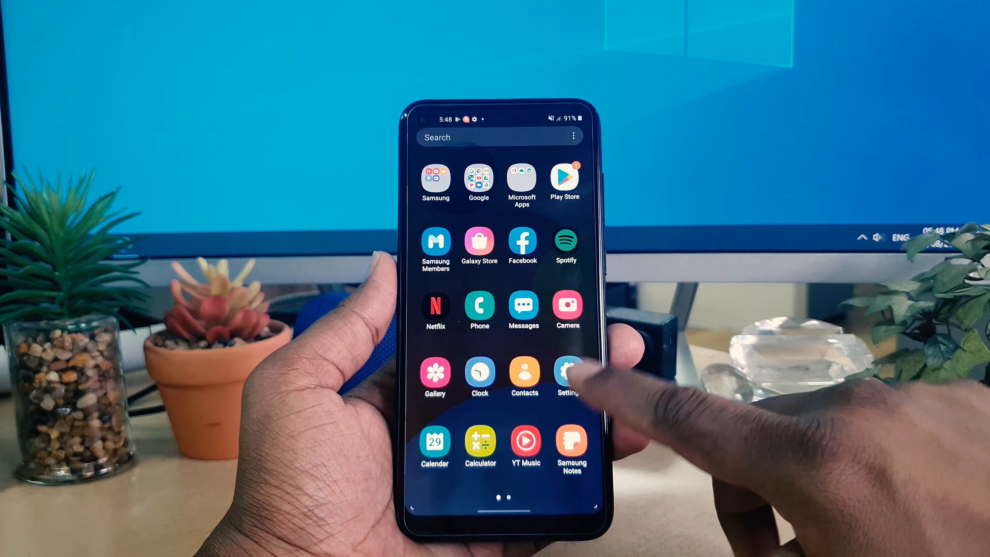
Return to Settings > Display > Navigation bar, restore Navigation buttons, and go back home.
left_click(566, 372)
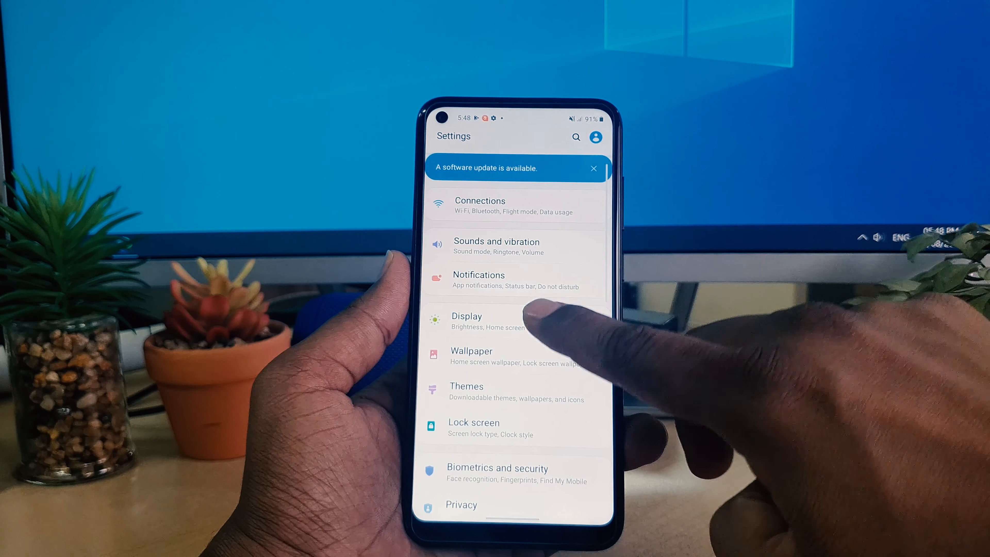
left_click(466, 320)
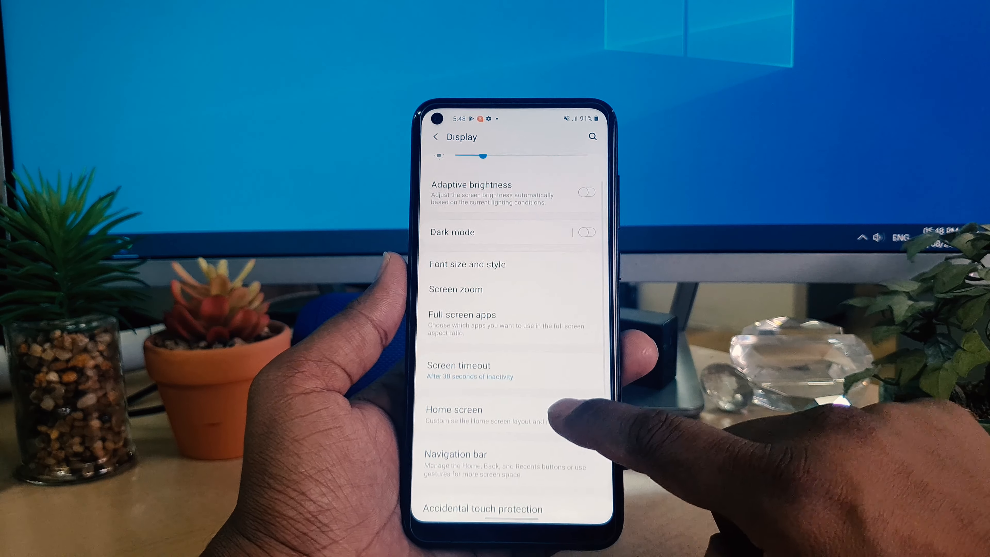
scroll("down", 3)
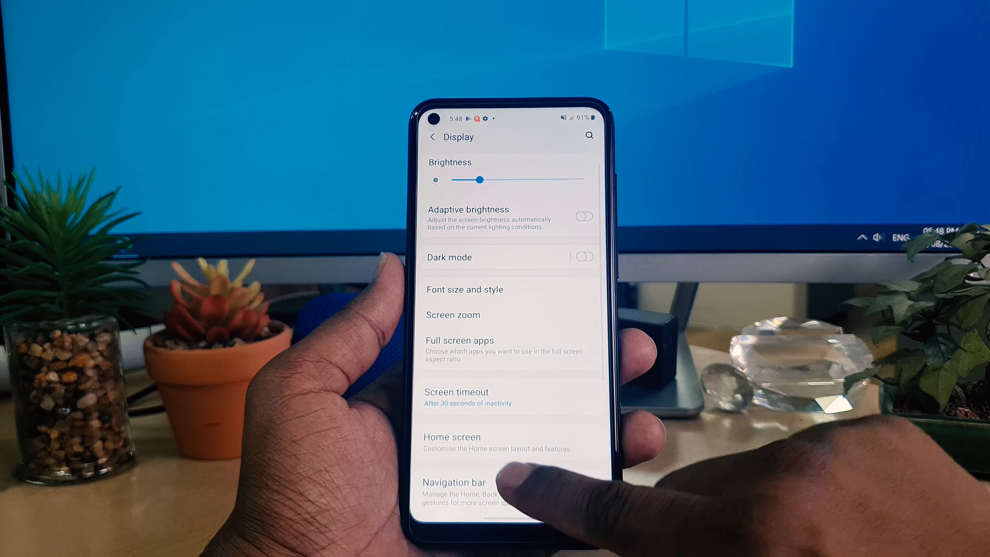
left_click(453, 482)
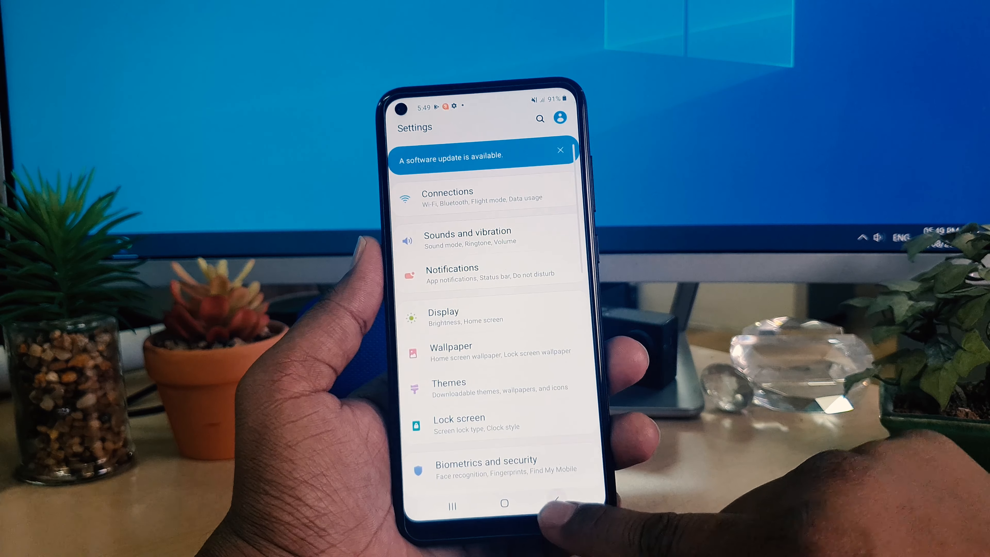
left_click(503, 503)
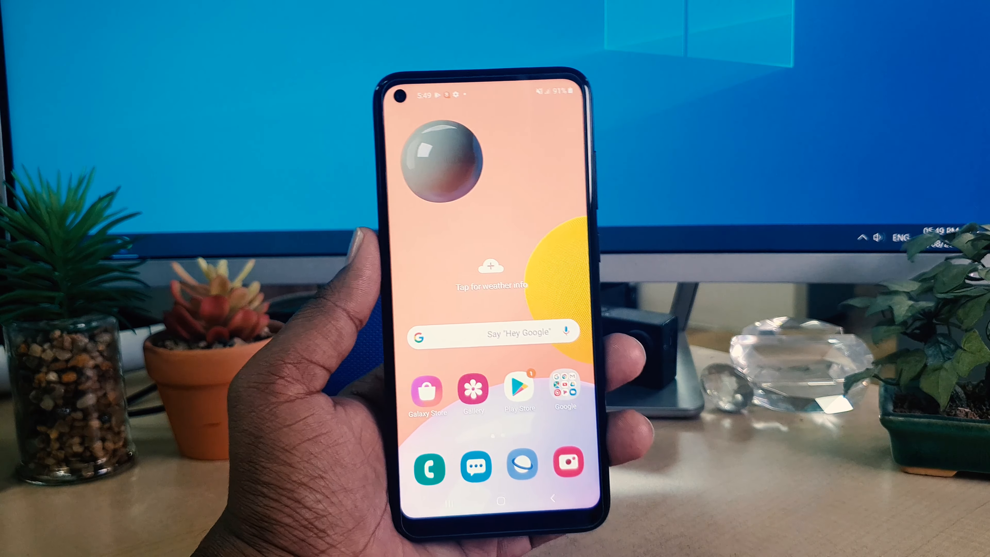